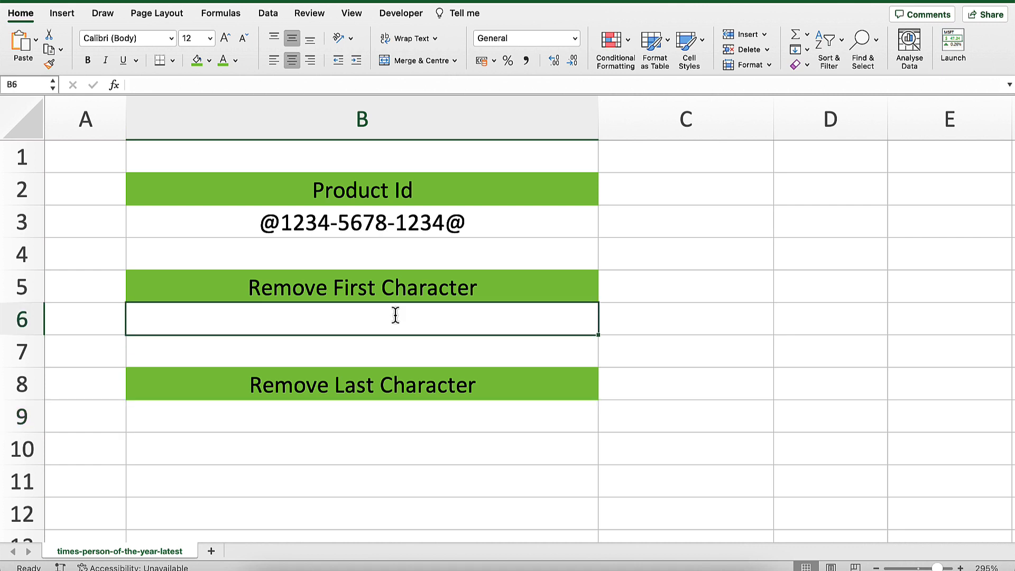
{"action": "type", "text": "=REPLACE("}
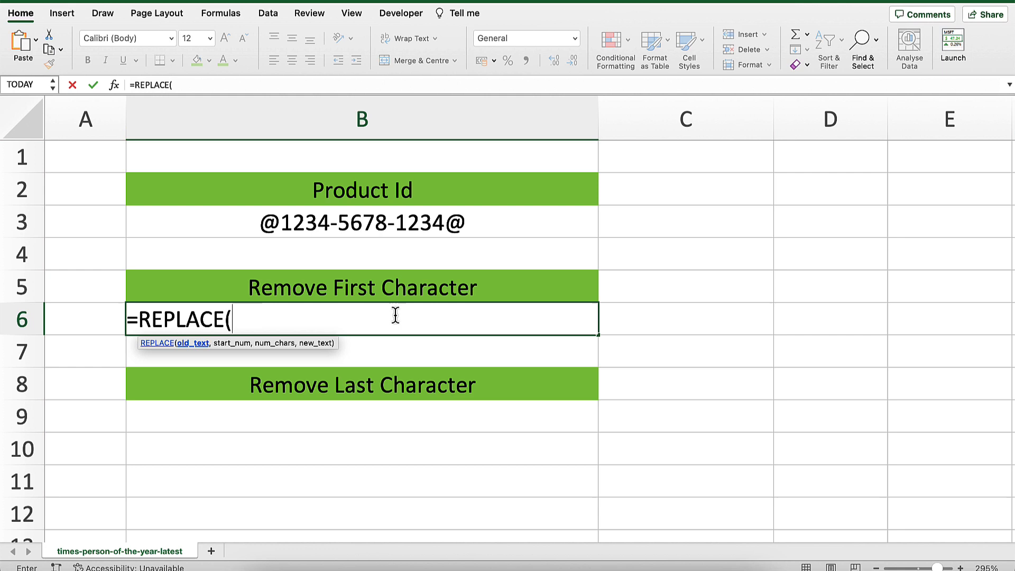
{"action": "left_click", "coordinate": [361, 222]}
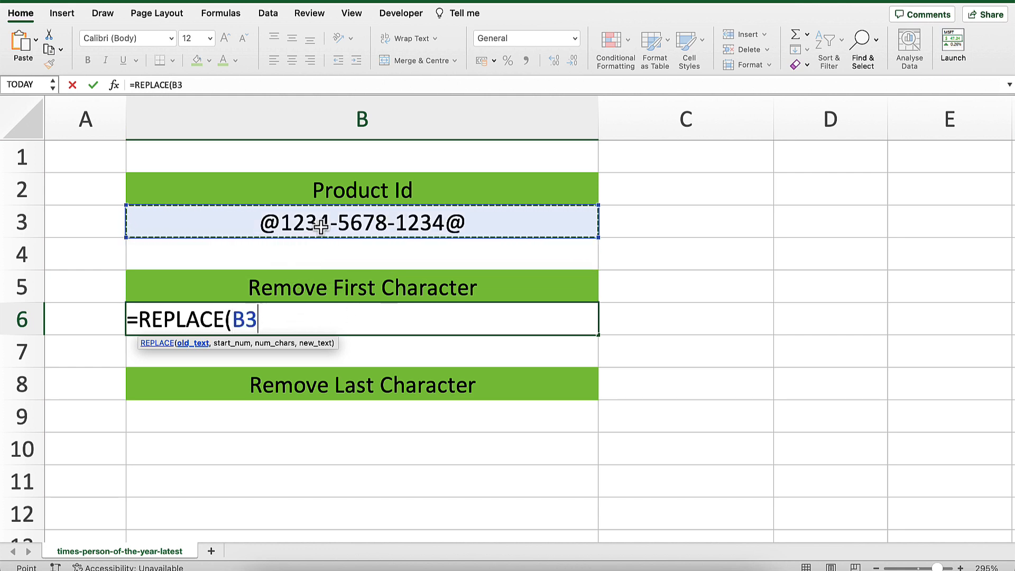
{"action": "type", "text": ","}
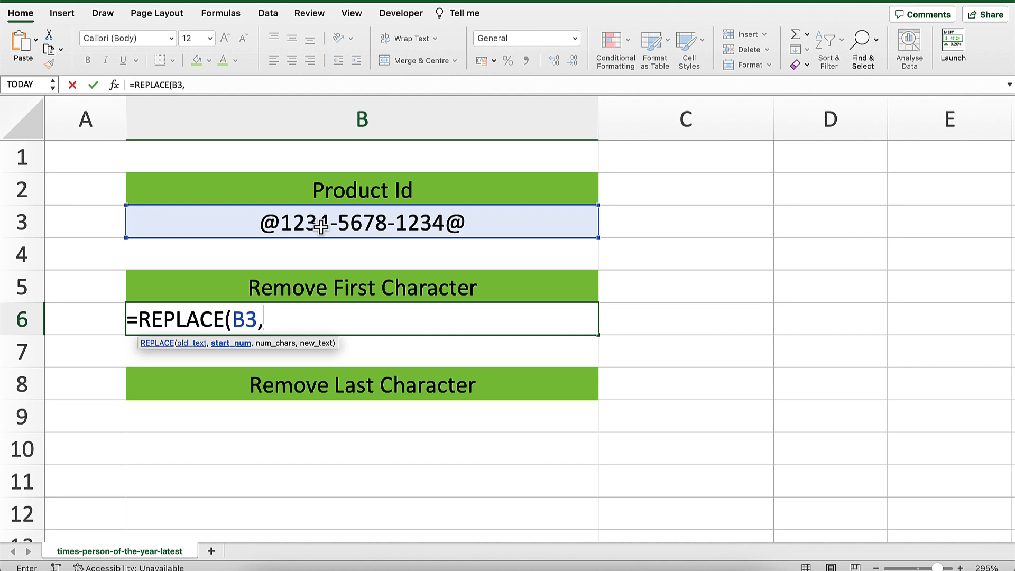
{"action": "type", "text": "1"}
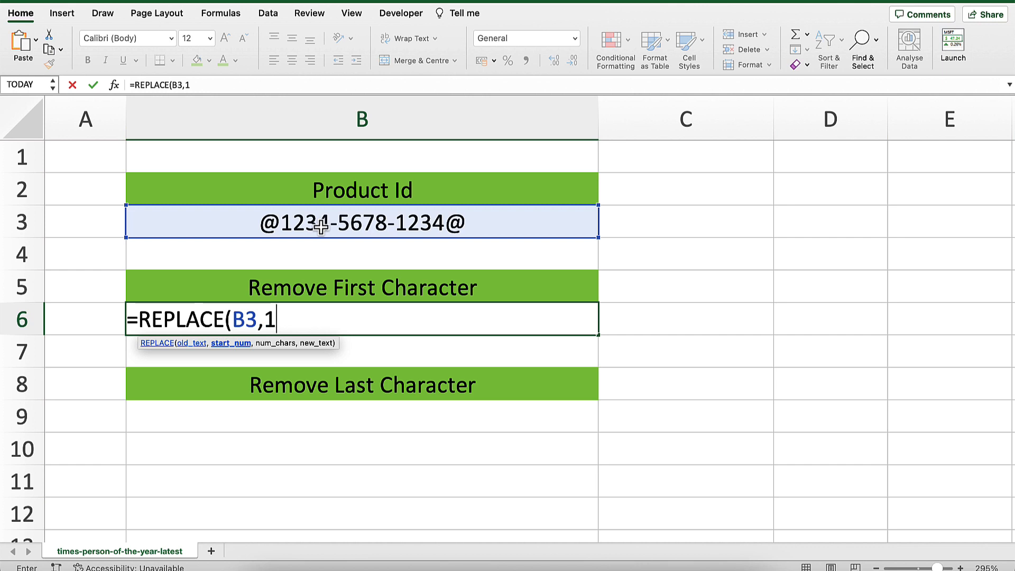
{"action": "type", "text": ","}
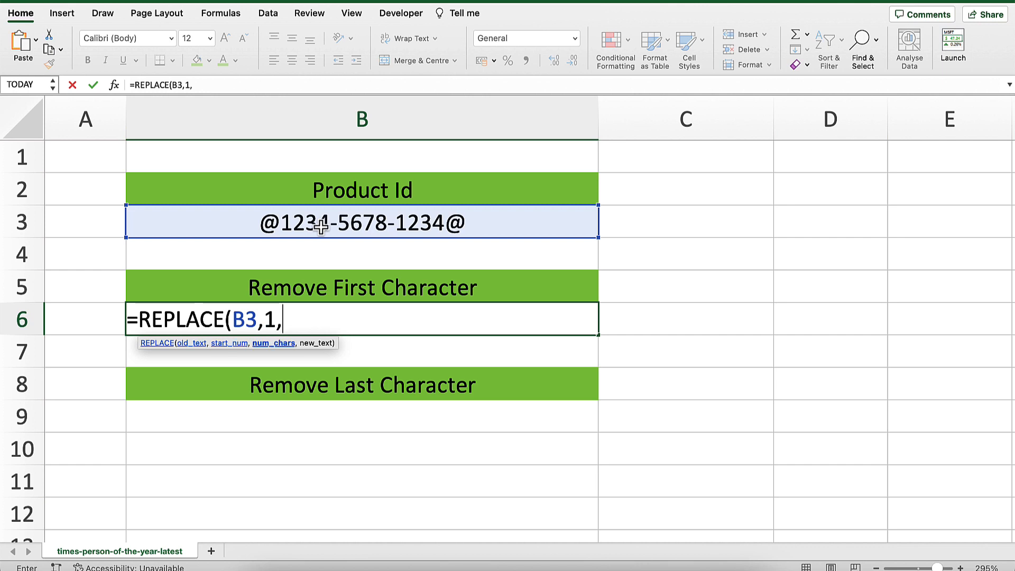
{"action": "type", "text": "1"}
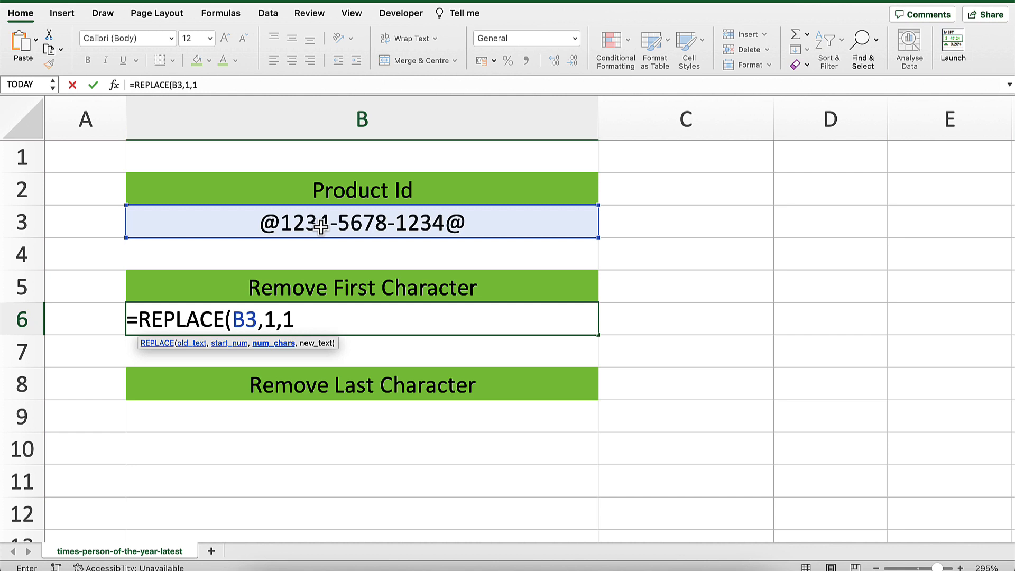
{"action": "type", "text": ","}
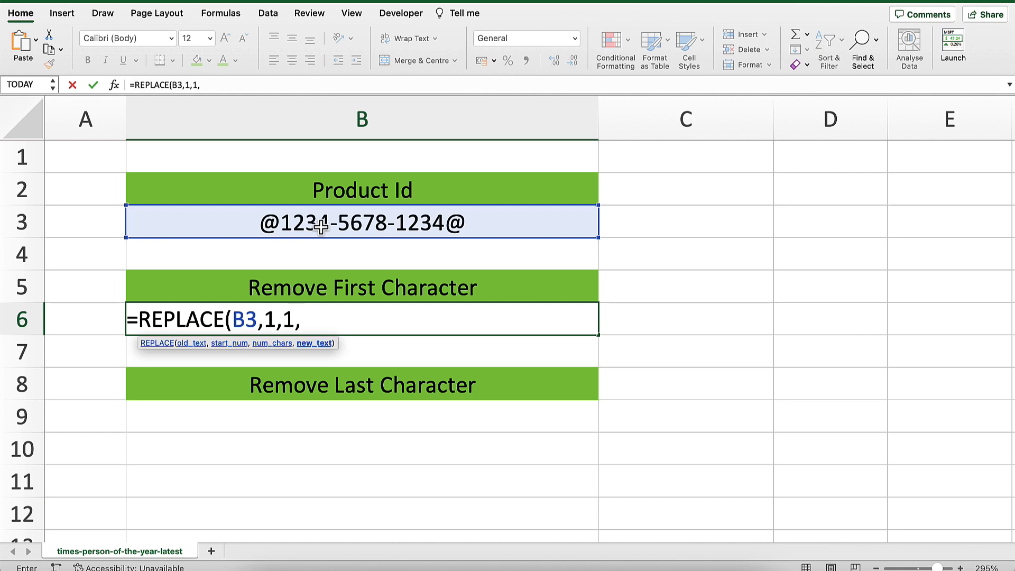
{"action": "type", "text": "\"\""}
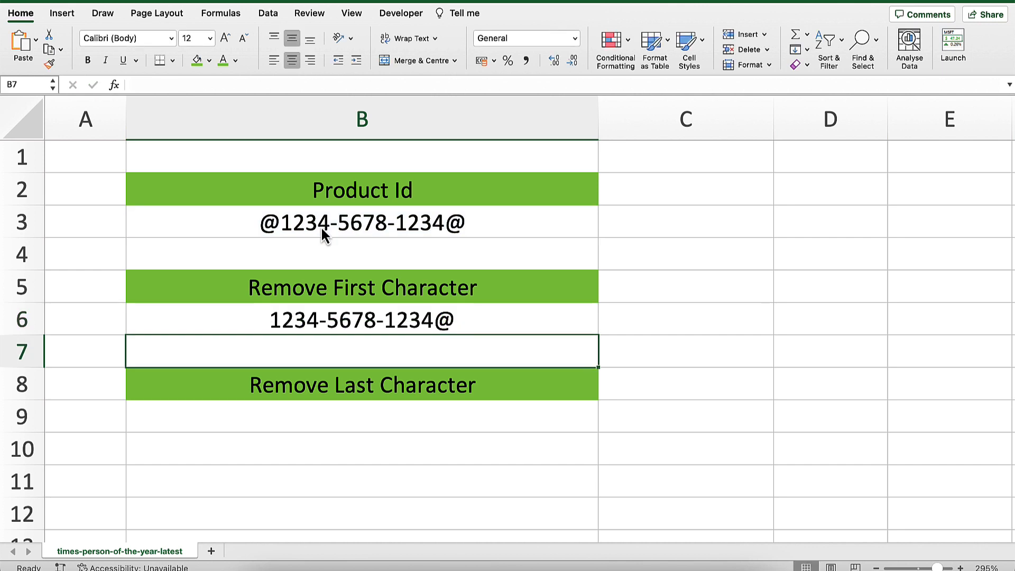
{"action": "left_click", "coordinate": [360, 318]}
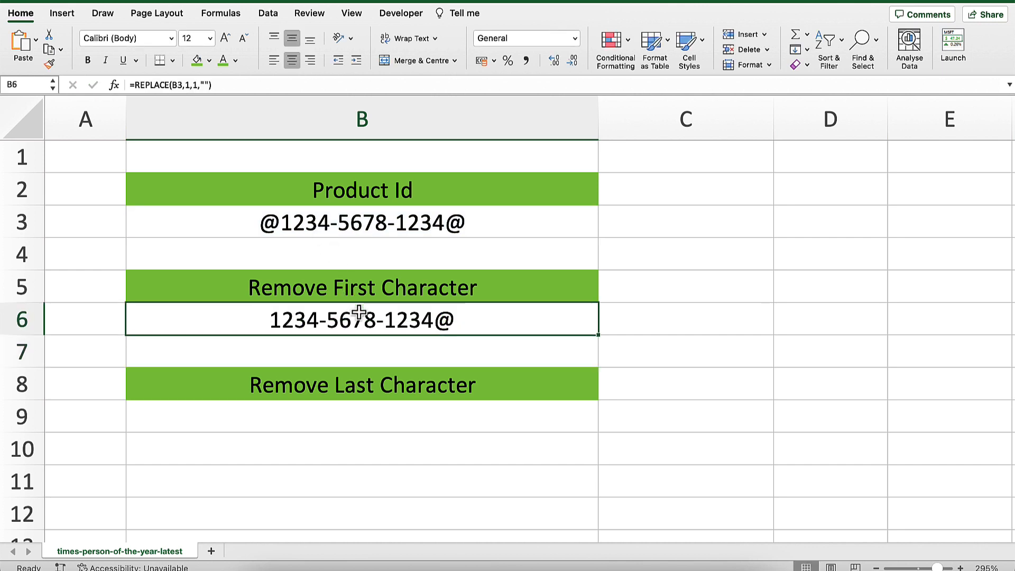
{"action": "double_click", "coordinate": [360, 319]}
{"action": "type", "text": "2"}
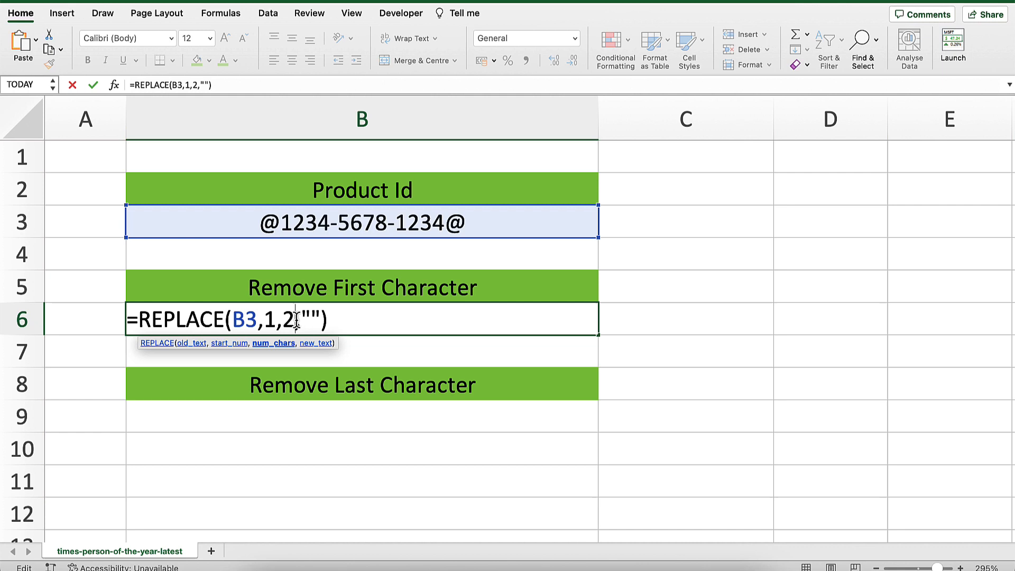
{"action": "key", "text": "Return"}
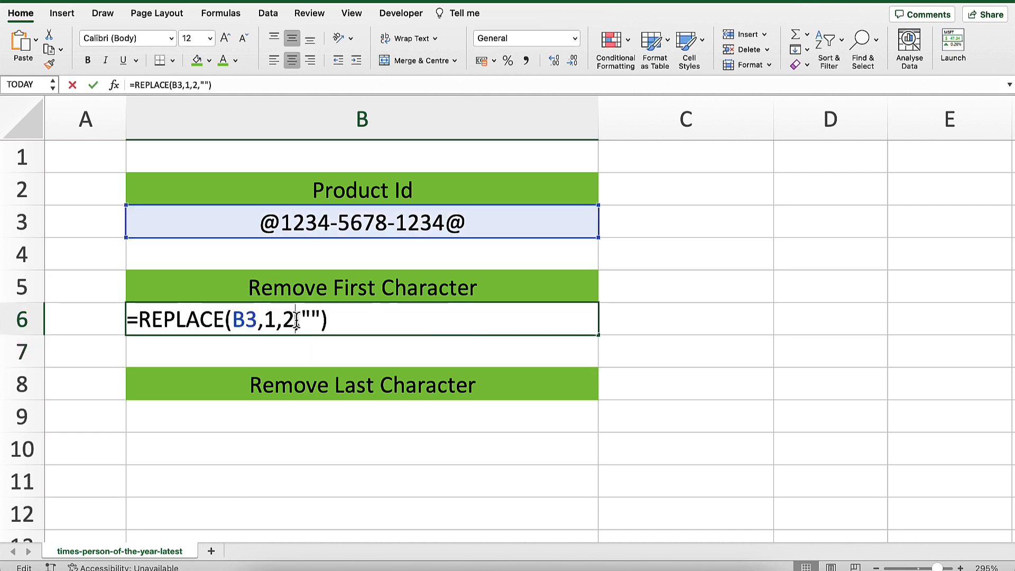
{"action": "key", "text": "Backspace"}
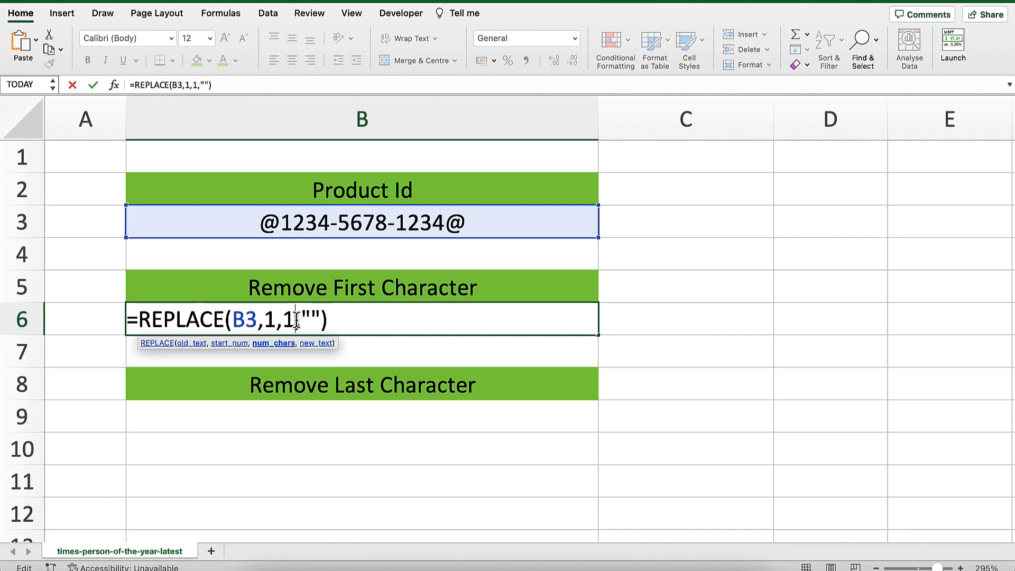
{"action": "key", "text": "Return"}
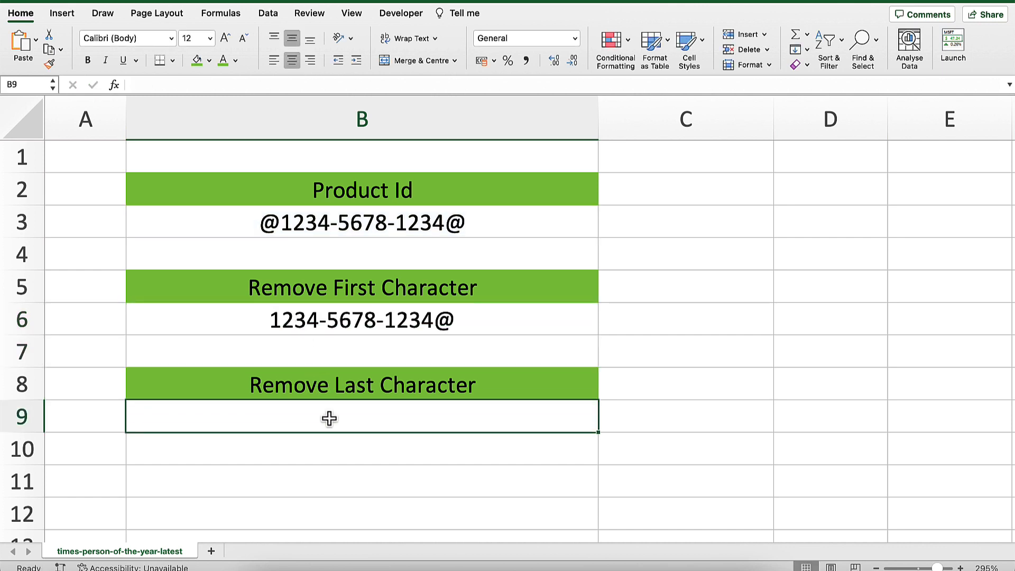
- Enter =REPLACE(B3,LEN(B3),1,"") in B9 to drop the trailing character of the product ID
{"action": "type", "text": "="}
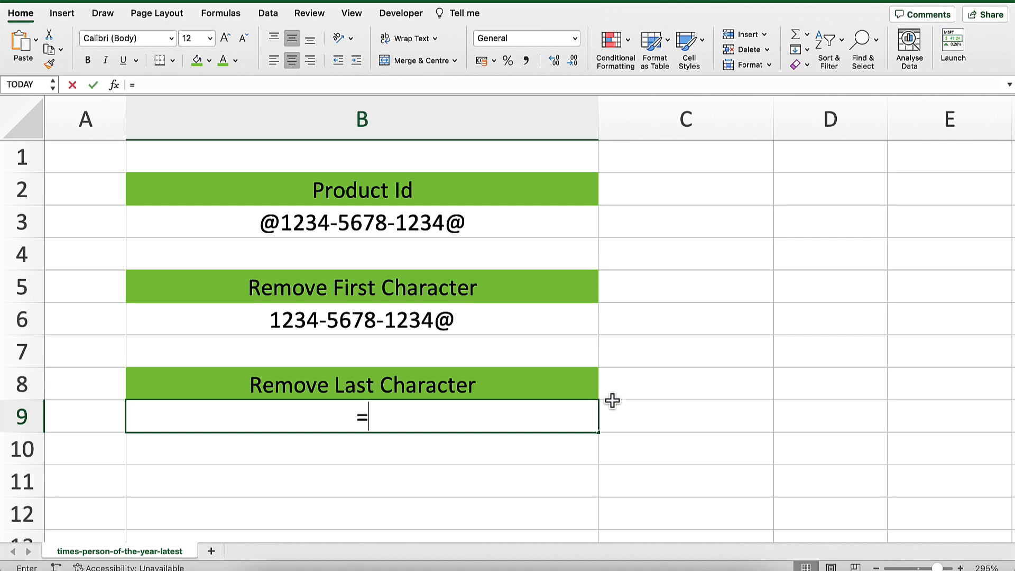
{"action": "type", "text": "REPLACE("}
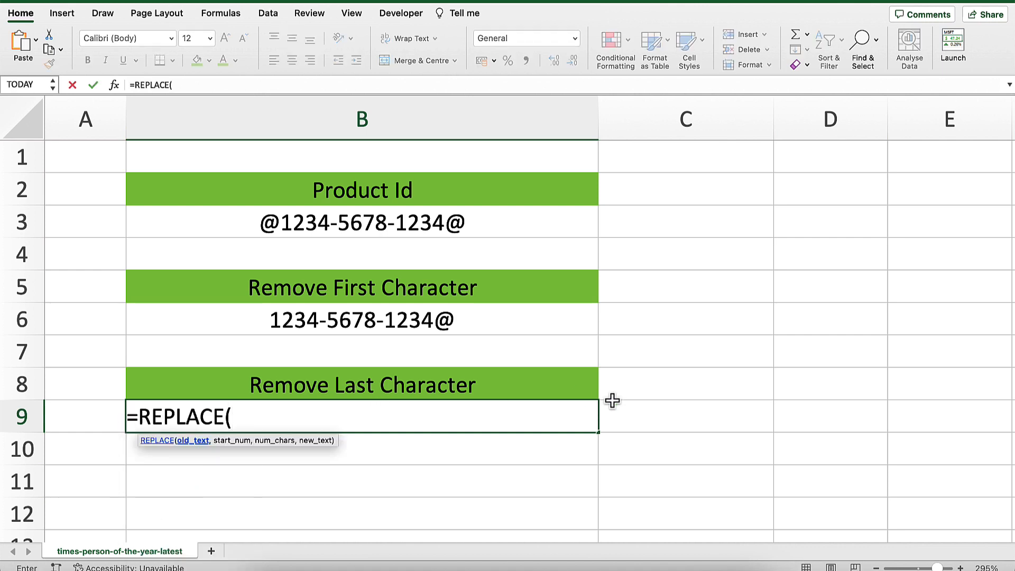
{"action": "left_click", "coordinate": [361, 222]}
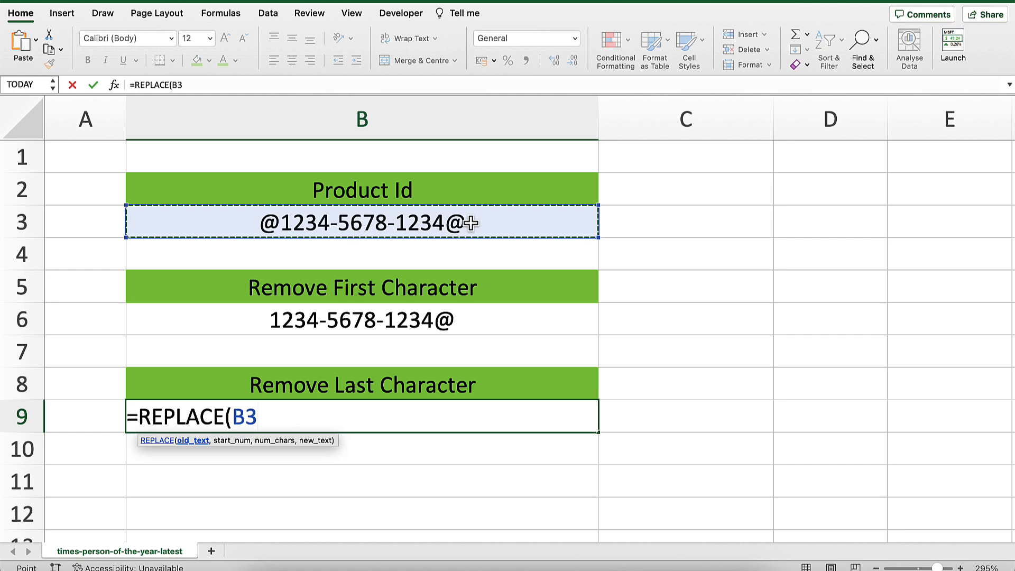
{"action": "type", "text": ","}
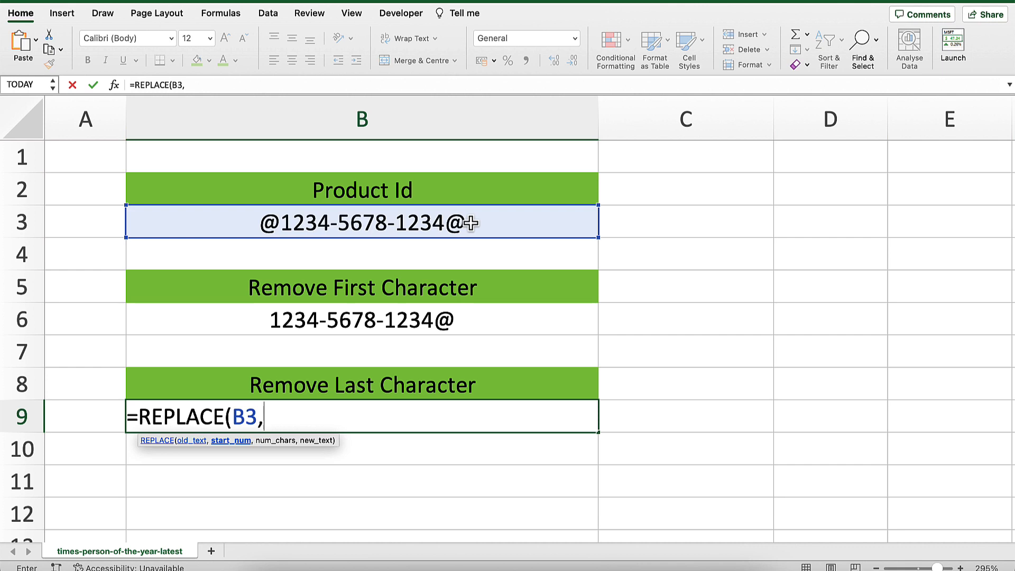
{"action": "type", "text": "len"}
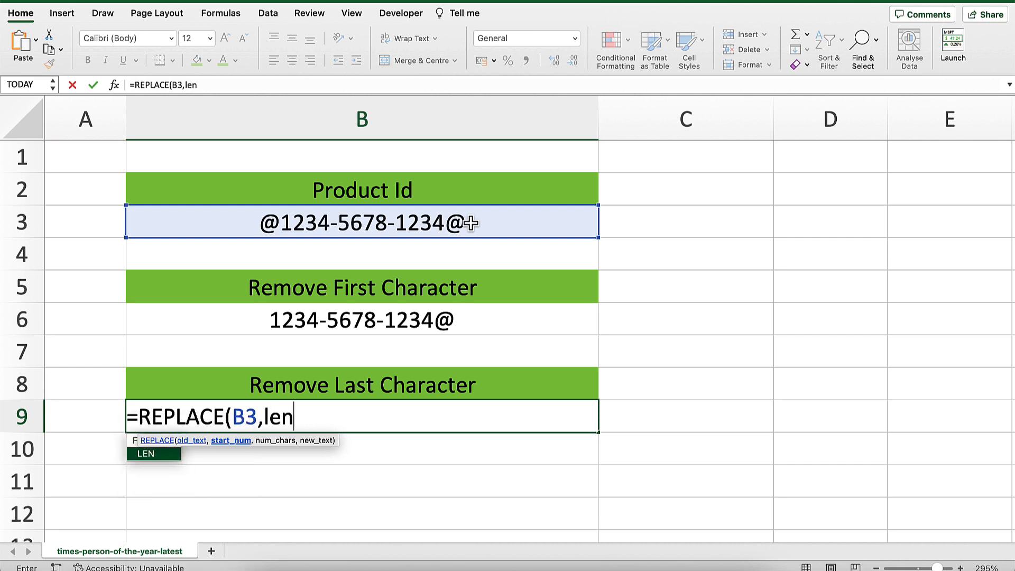
{"action": "type", "text": "("}
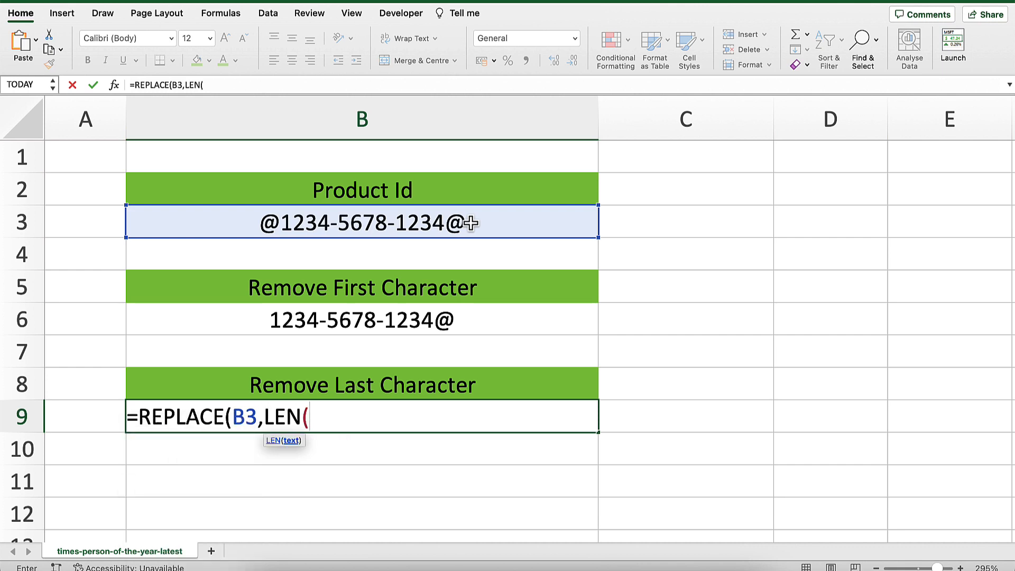
{"action": "mouse_move", "coordinate": [461, 223]}
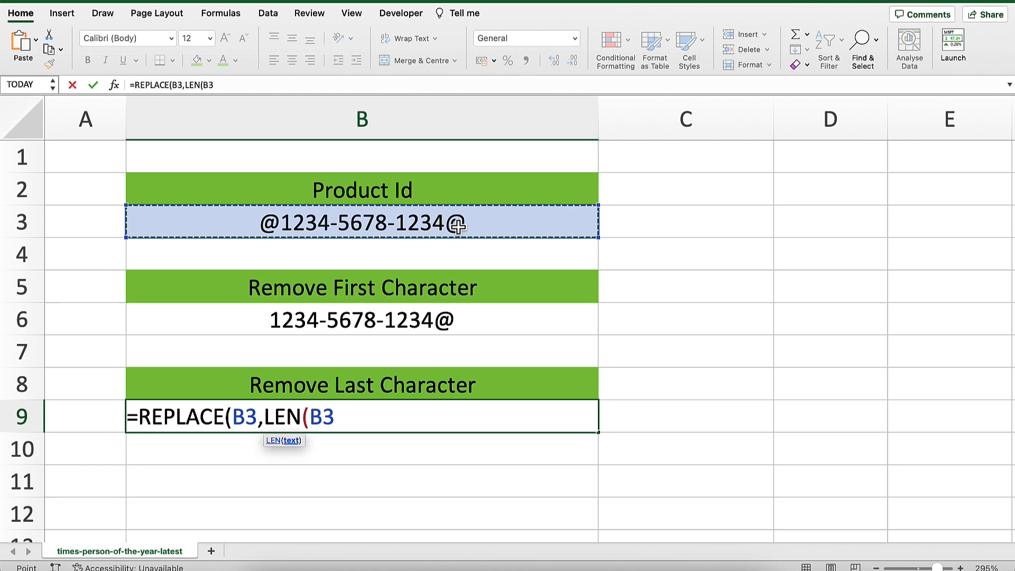
{"action": "type", "text": ")"}
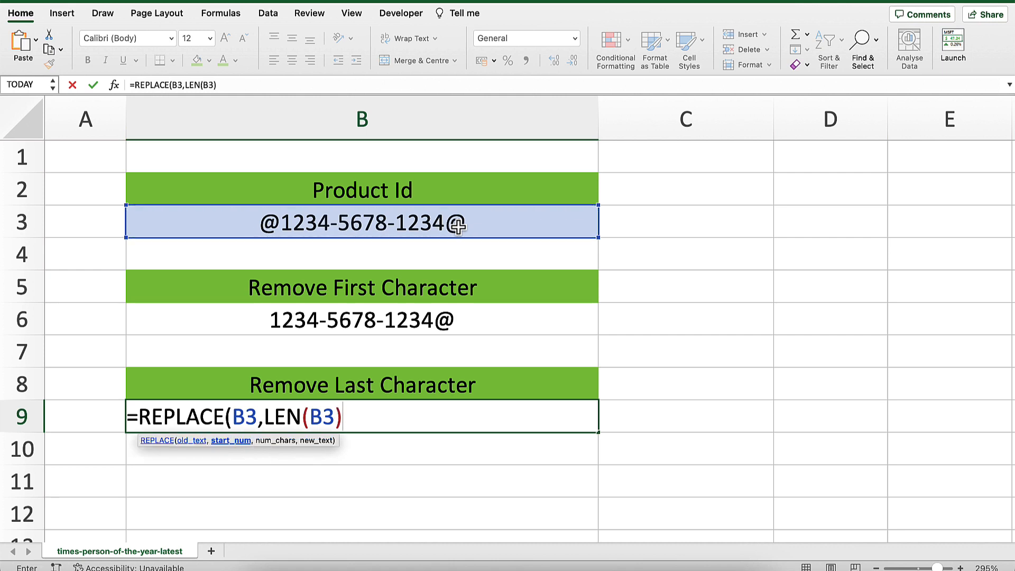
{"action": "type", "text": ","}
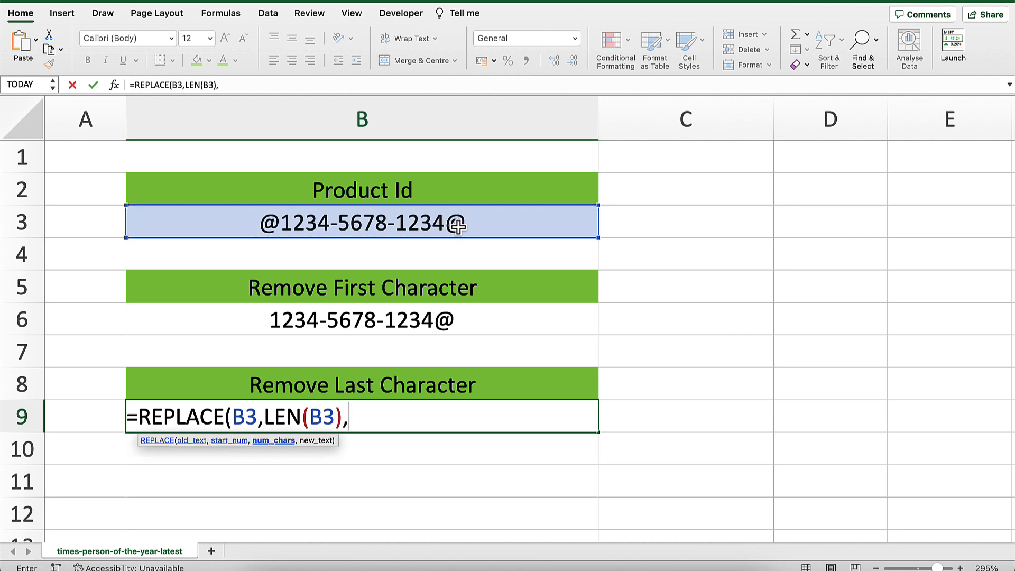
{"action": "type", "text": "1,"}
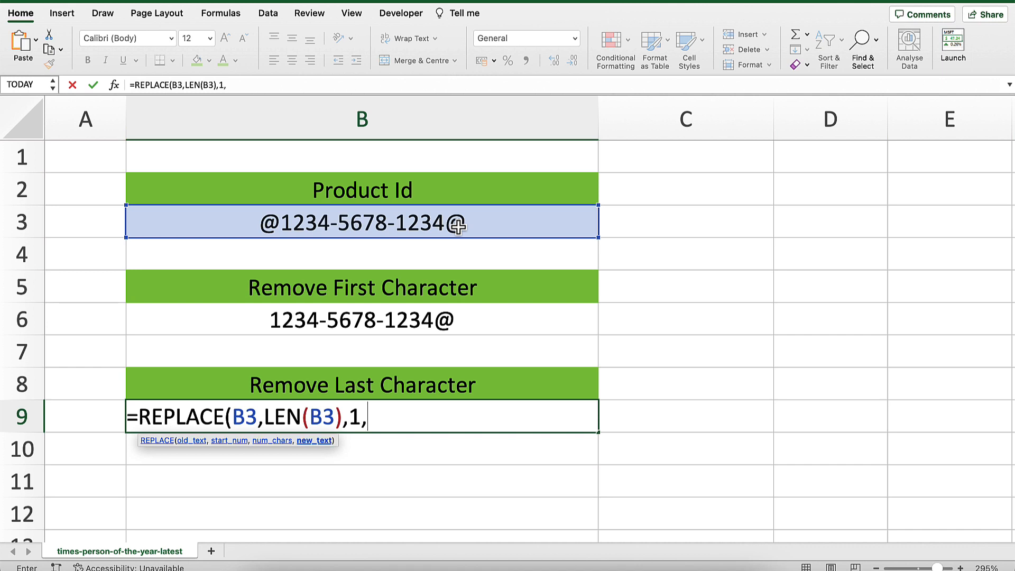
{"action": "type", "text": "\"\""}
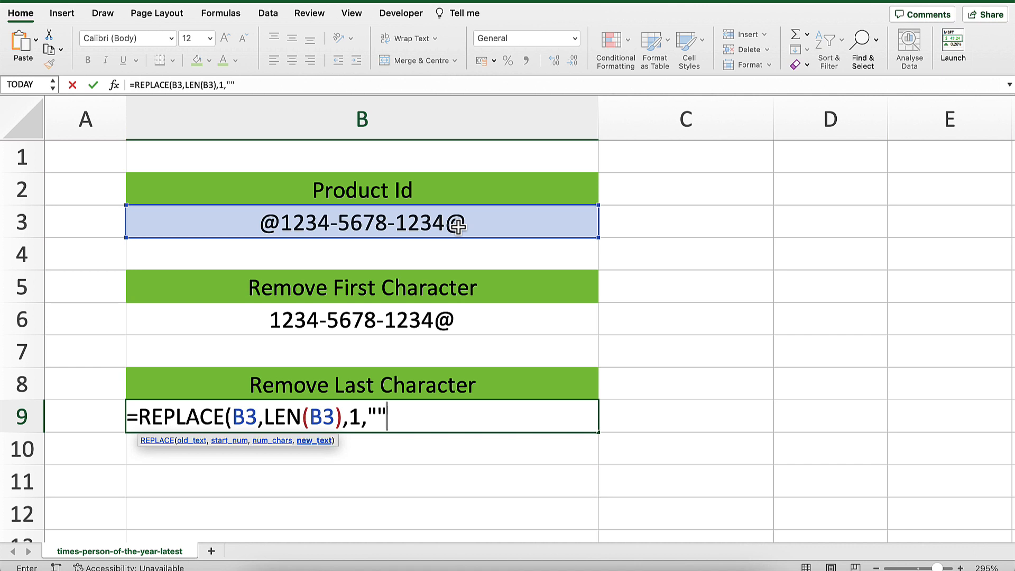